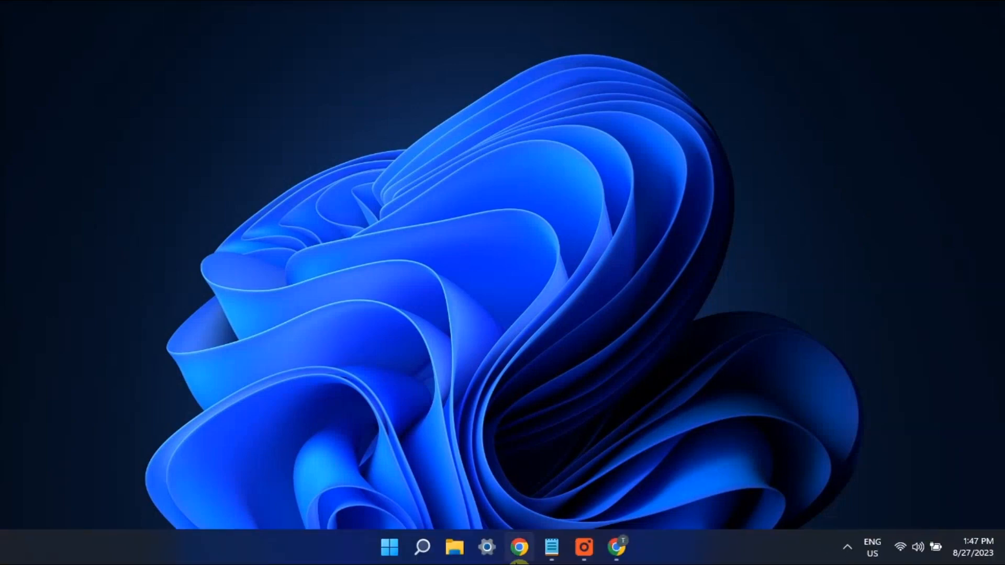
# Open System › Troubleshoot › Other troubleshooters and scroll down to the Bluetooth troubleshooter
pyautogui.click(487, 548)
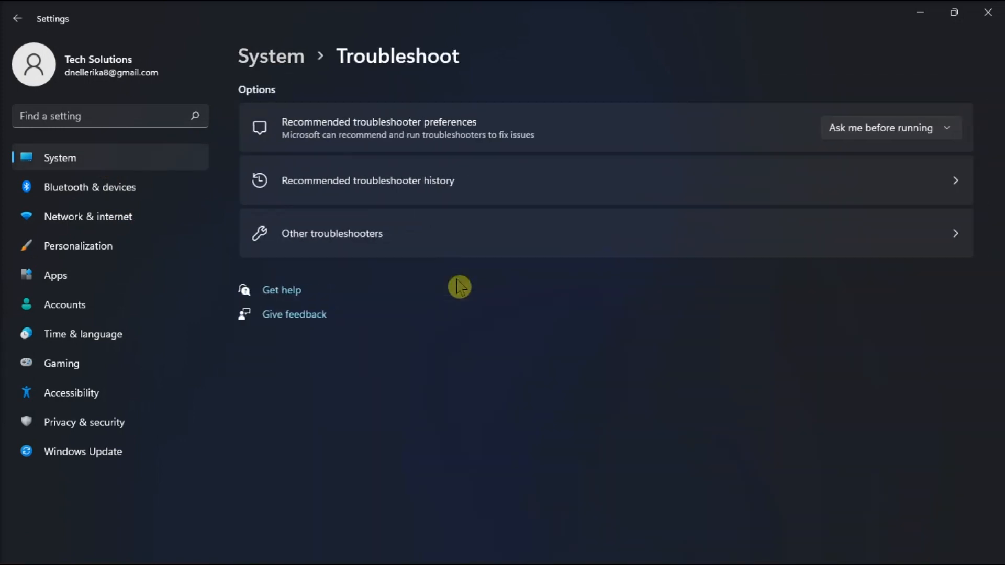
pyautogui.click(331, 233)
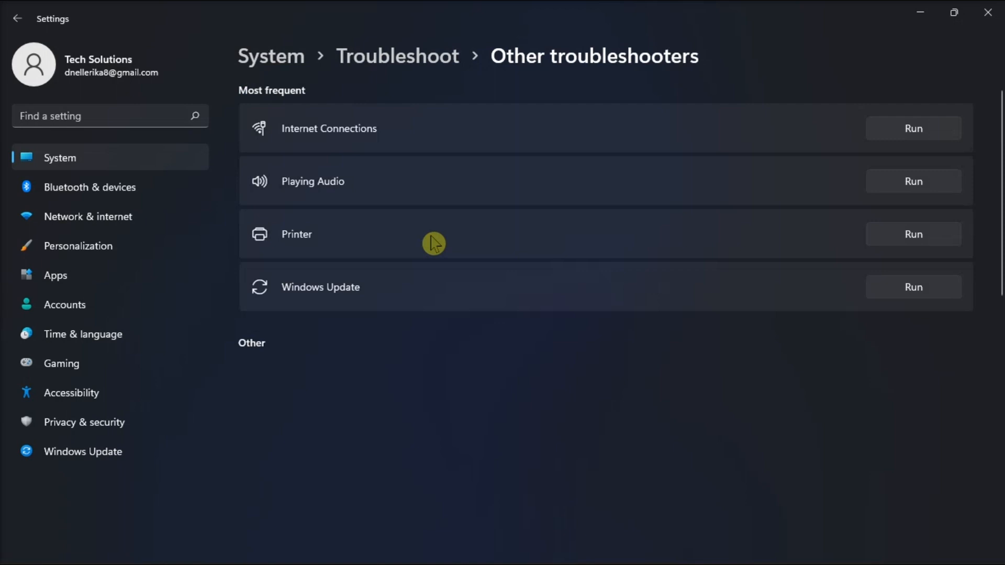
pyautogui.scroll(-3)
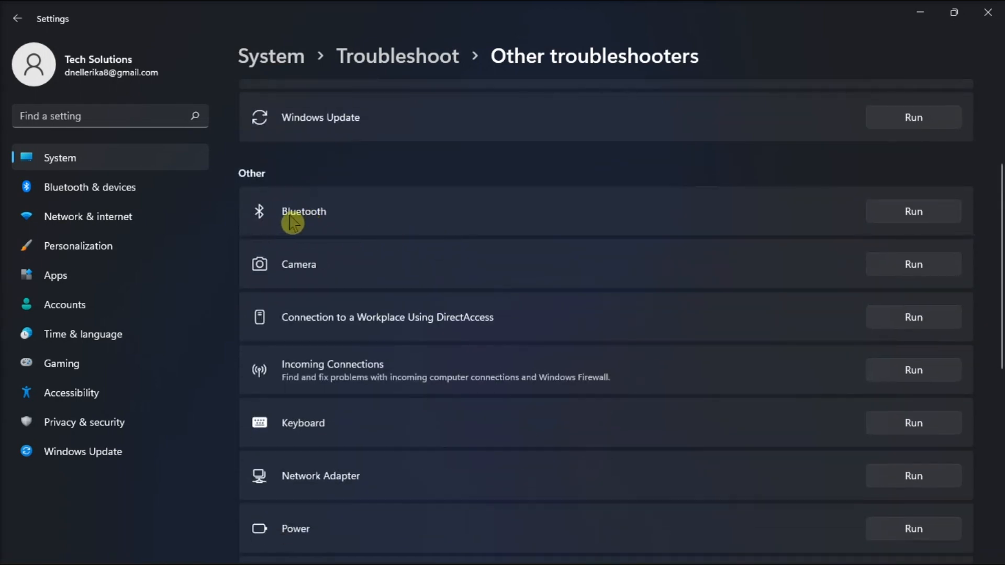
pyautogui.moveTo(896, 229)
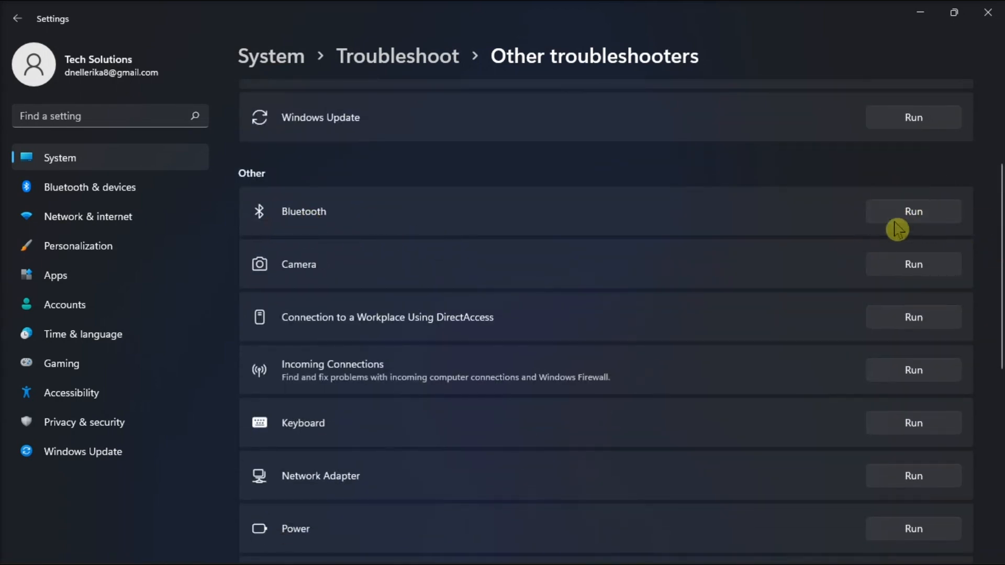
pyautogui.moveTo(933, 226)
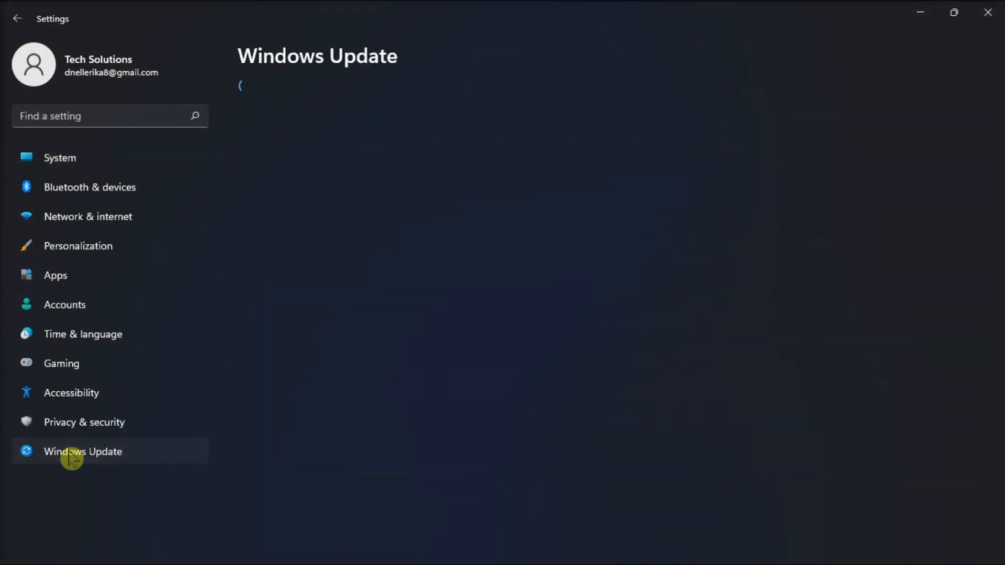
# Open Start search to look up Control Panel
pyautogui.click(83, 452)
pyautogui.write('CONTROL PANEL')
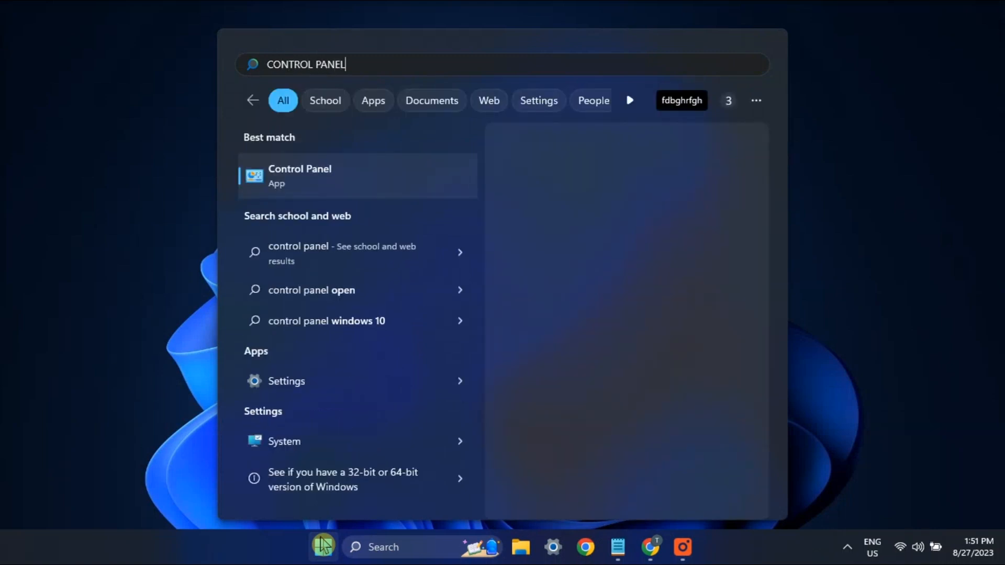
# Launch Control Panel, confirm Balanced is the Power Options plan, and close the window
pyautogui.click(300, 176)
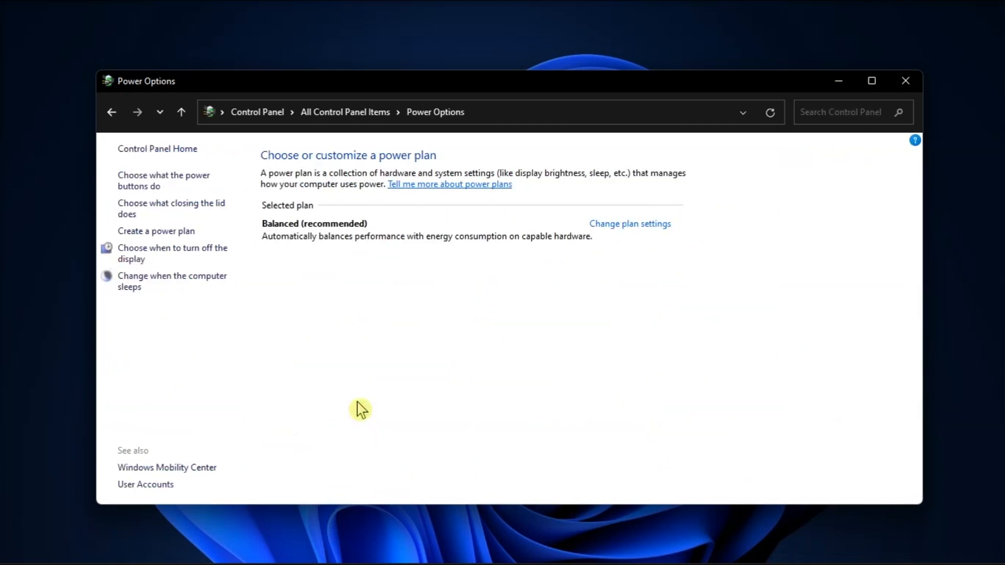
pyautogui.moveTo(317, 309)
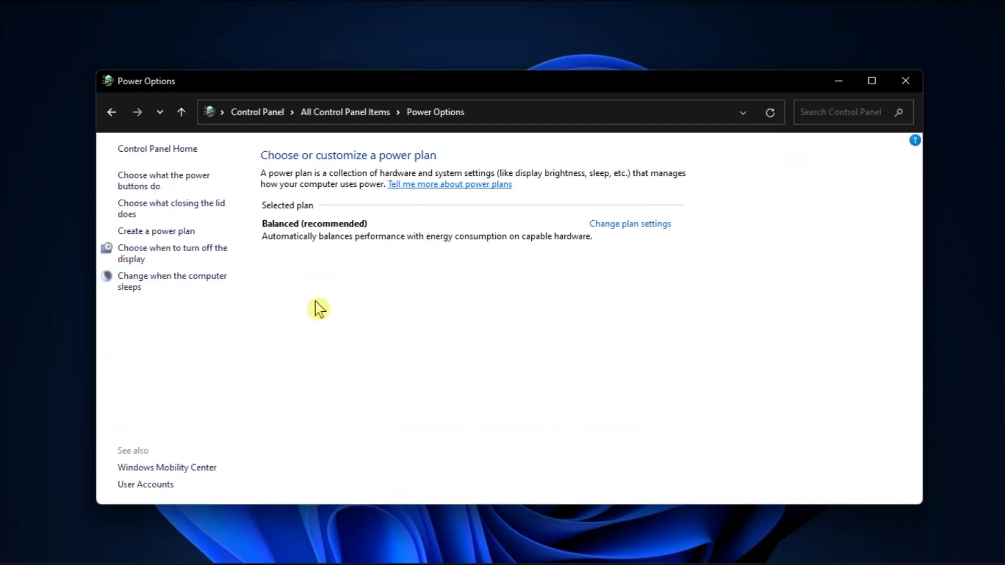
pyautogui.moveTo(335, 240)
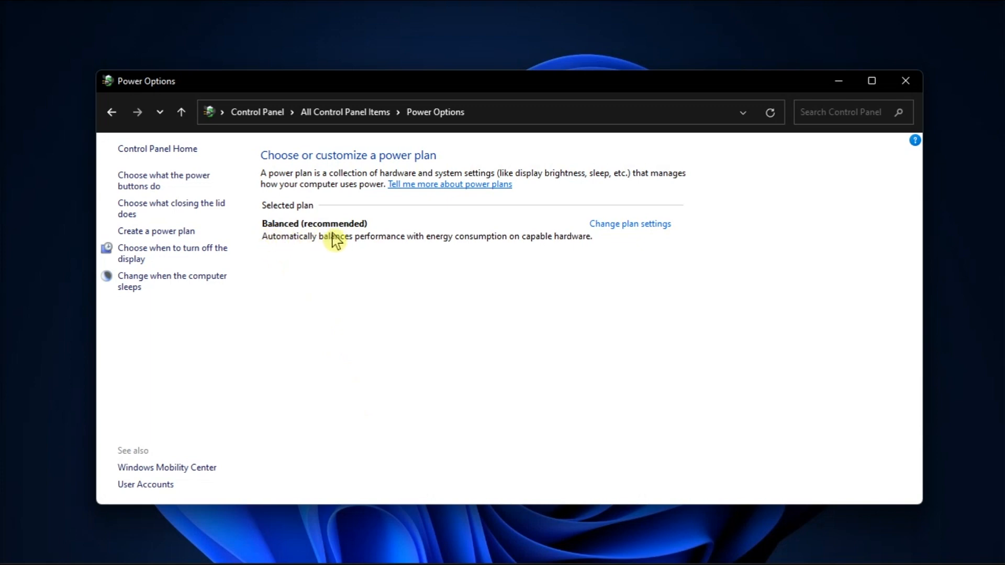
pyautogui.moveTo(638, 255)
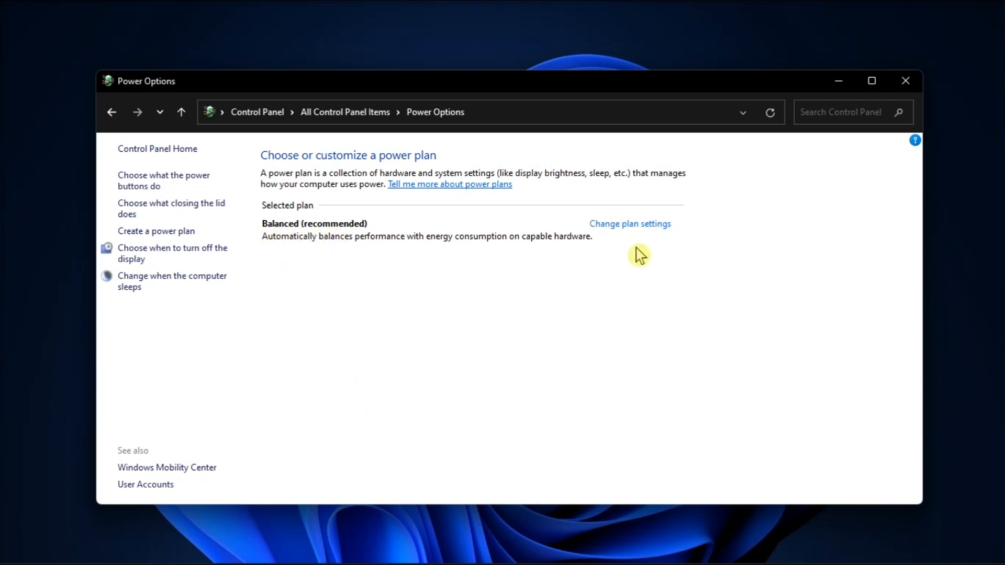
pyautogui.click(905, 82)
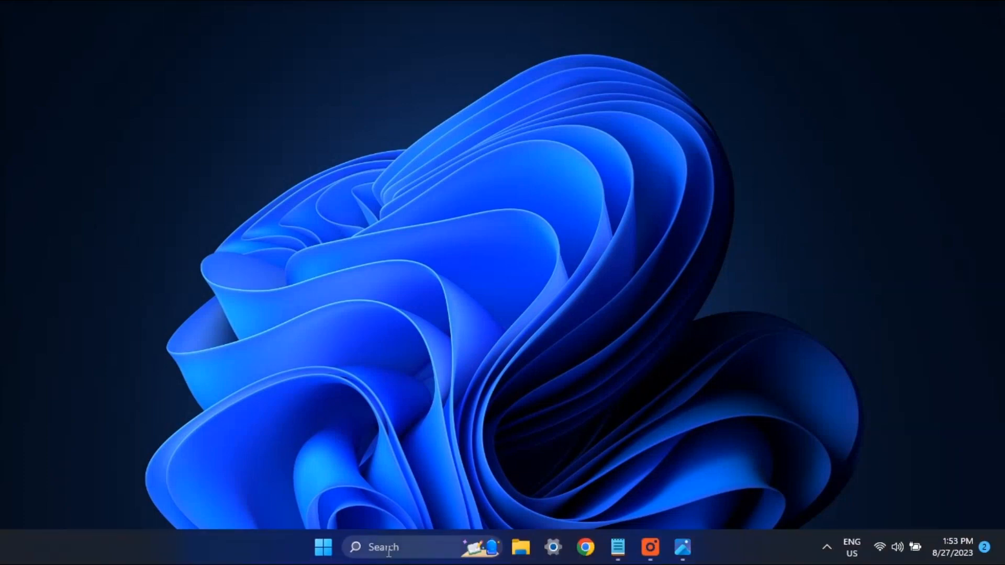
# Enter 'DEVICE MANAGER' while following the annotated AirPods Pro driver update screenshot
pyautogui.write('DEVICE MANAGER')
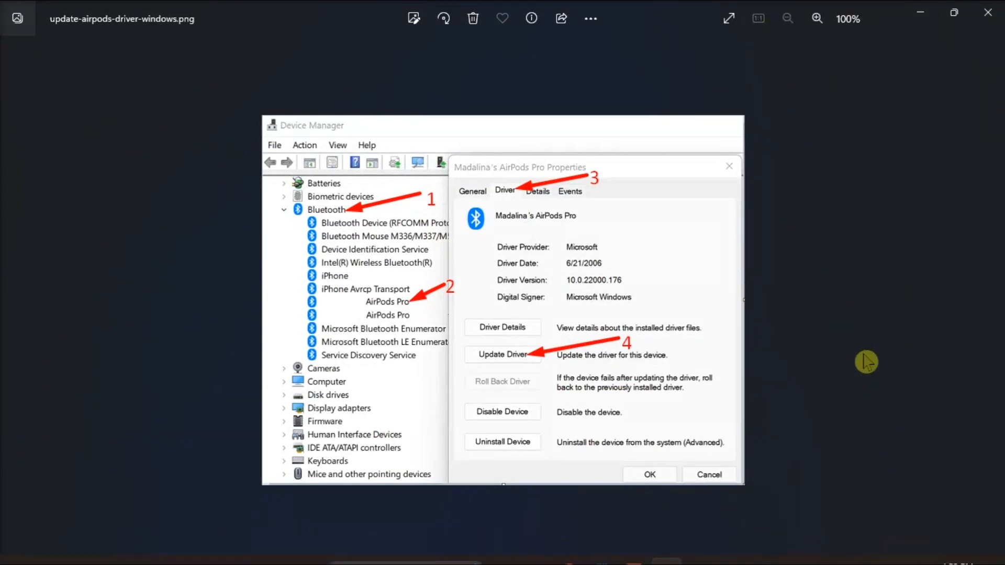
pyautogui.moveTo(332, 224)
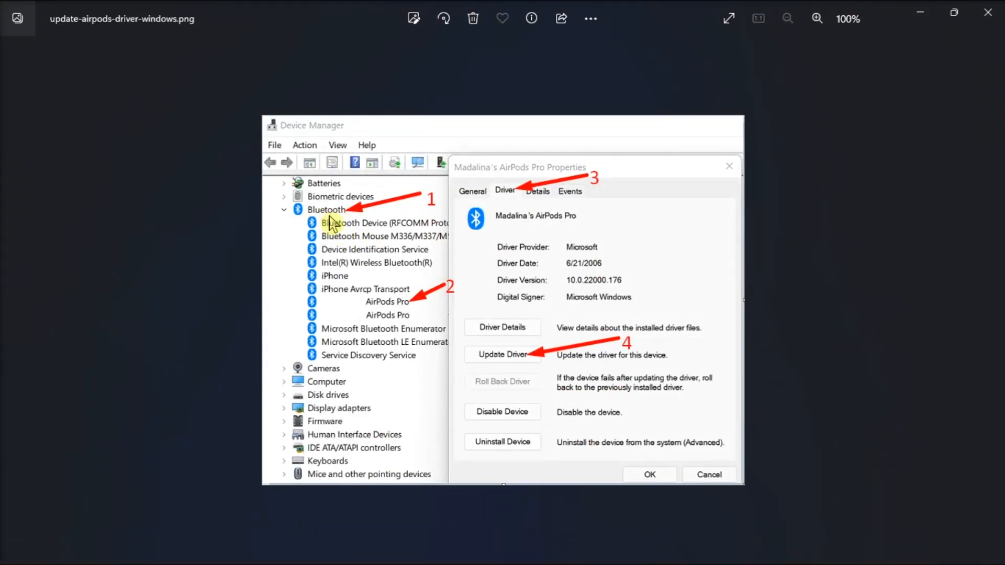
pyautogui.moveTo(394, 315)
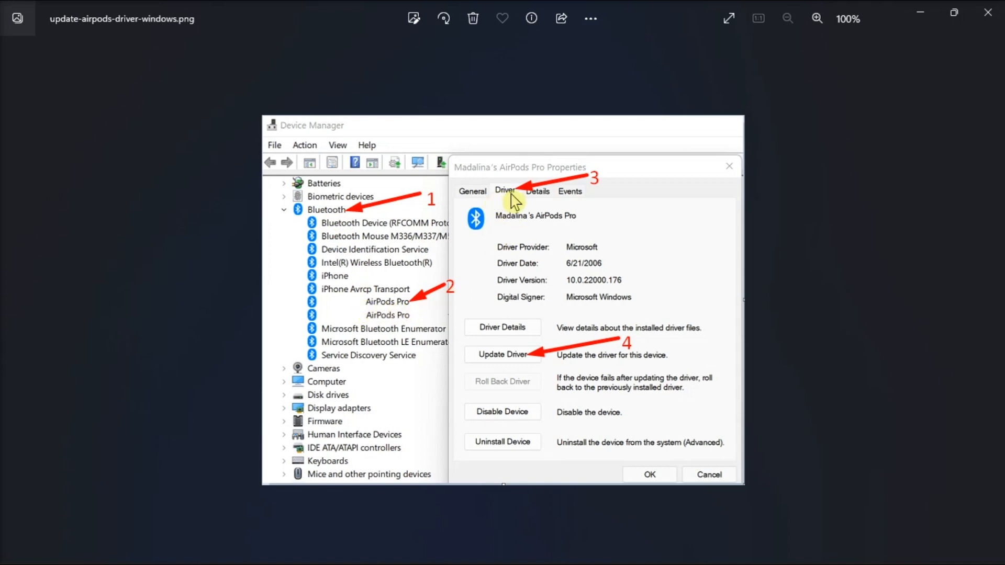
pyautogui.moveTo(511, 231)
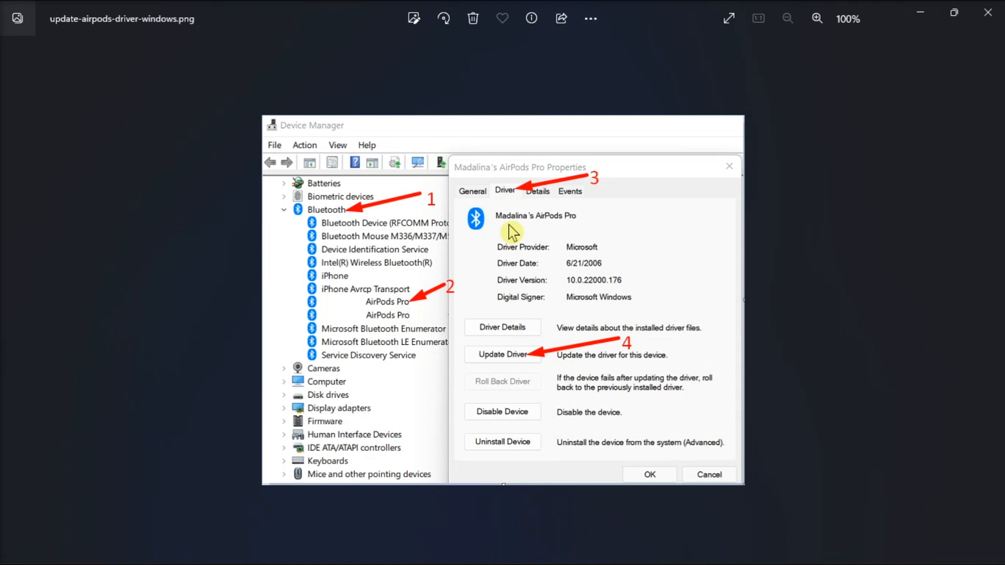
pyautogui.moveTo(523, 365)
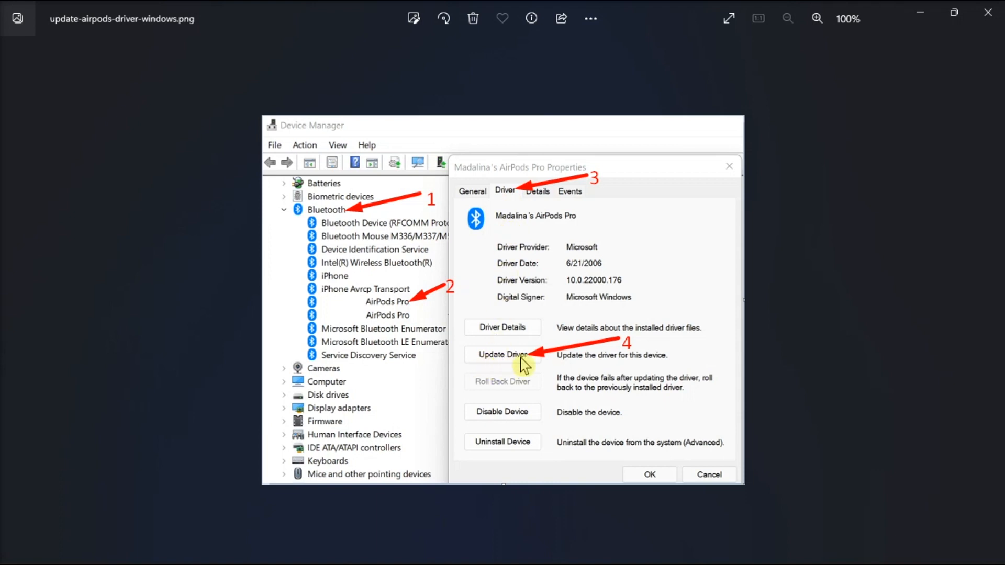